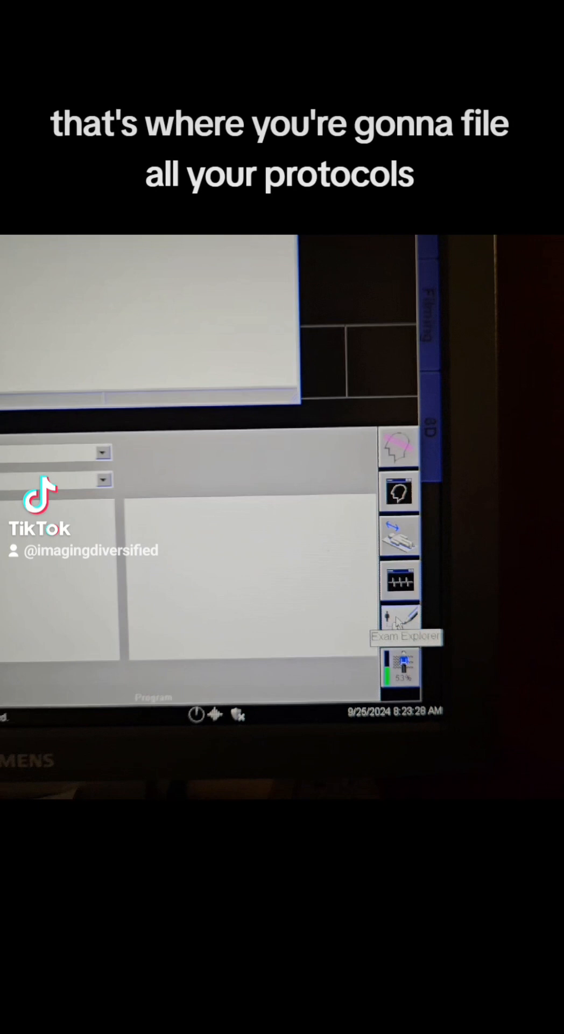
Open the Exam Explorer at the USER protocol tree from the right-hand toolbar
click(400, 619)
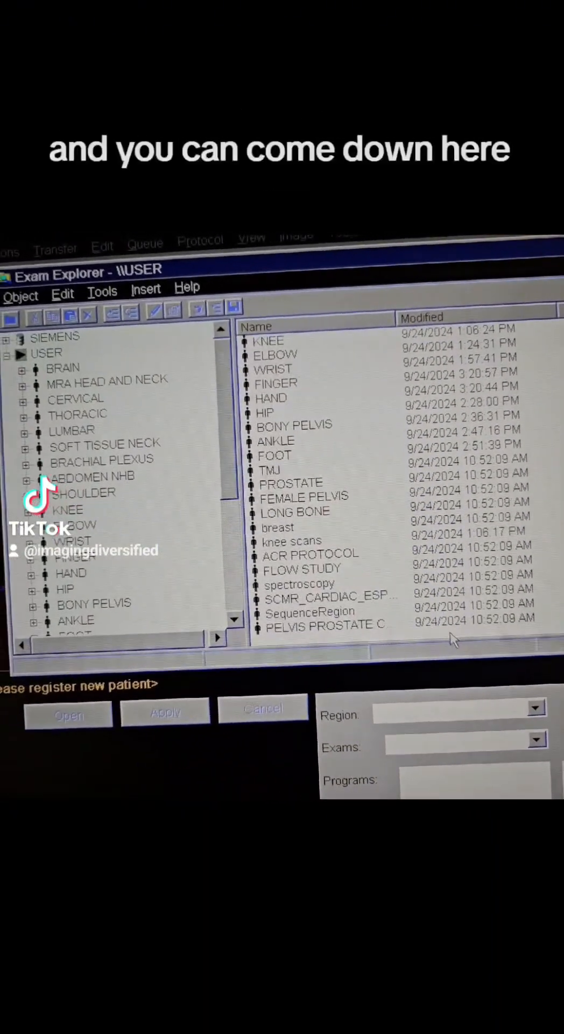
Add a region named NEW under USER and confirm its RIGHT and LEFT exams
right_click(453, 641)
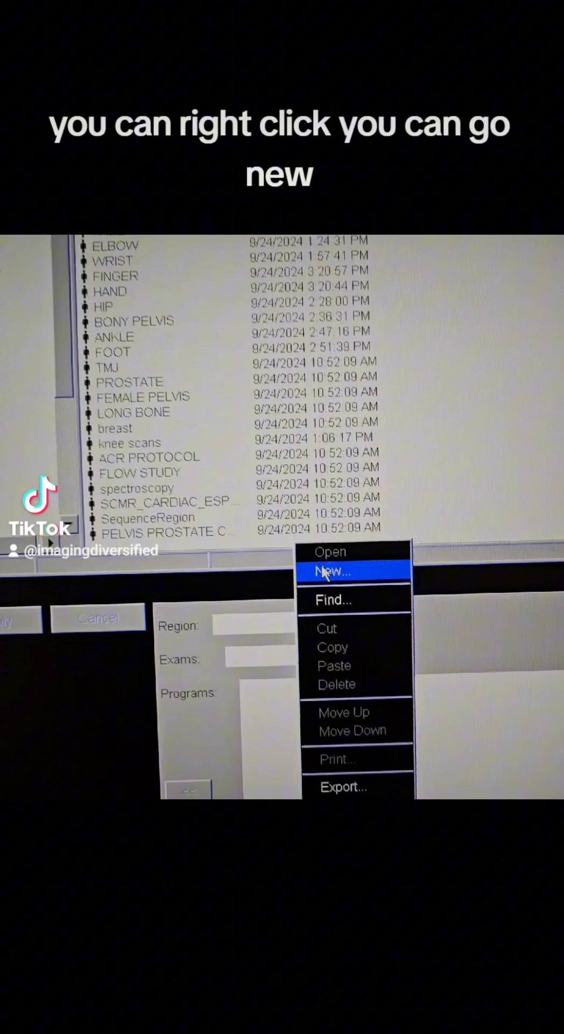
click(332, 572)
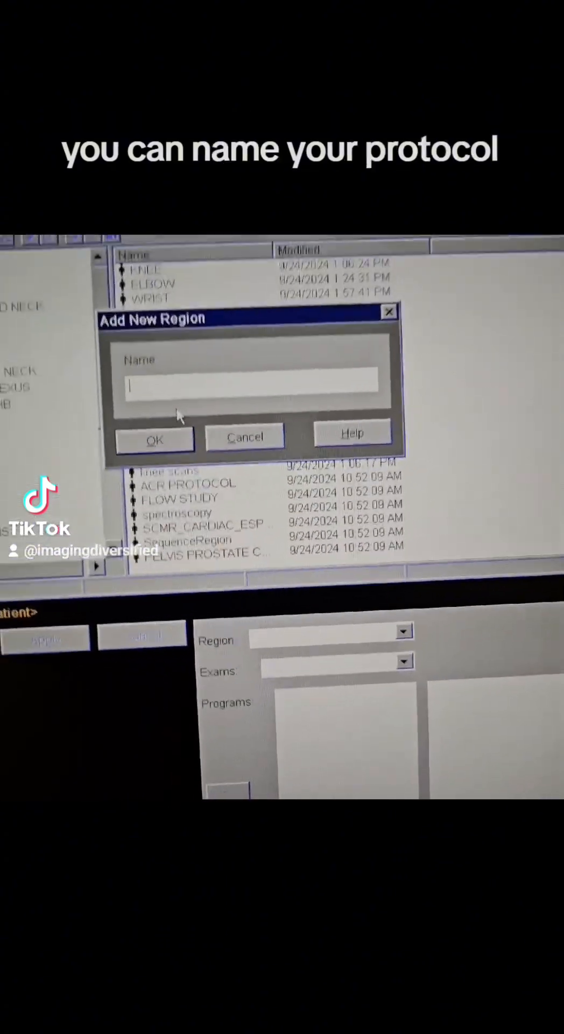
text(NEW)
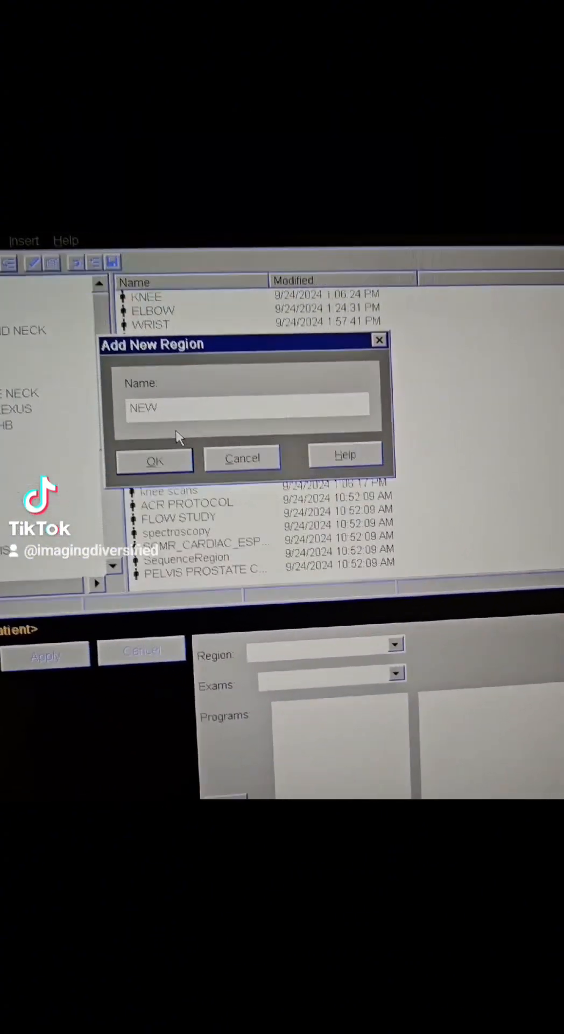
click(155, 458)
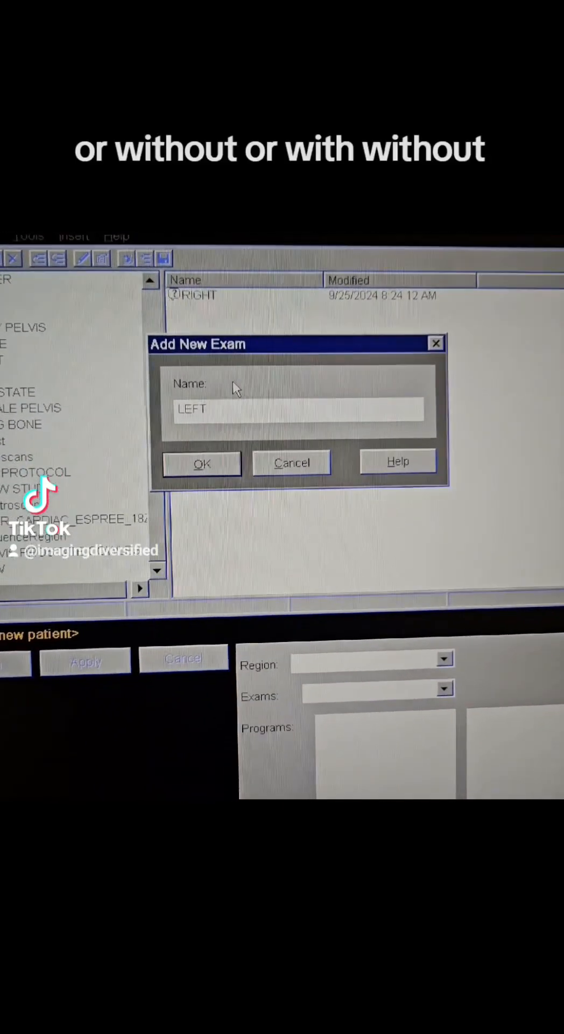
click(202, 463)
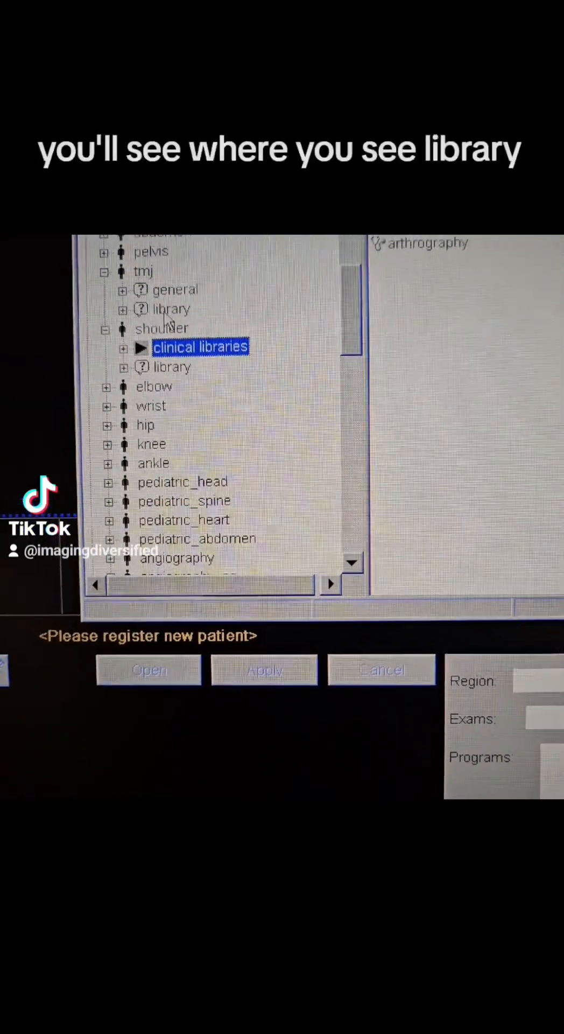
Expand the SIEMENS shoulder clinical libraries and view the wrist library T1 program's sequences
click(119, 367)
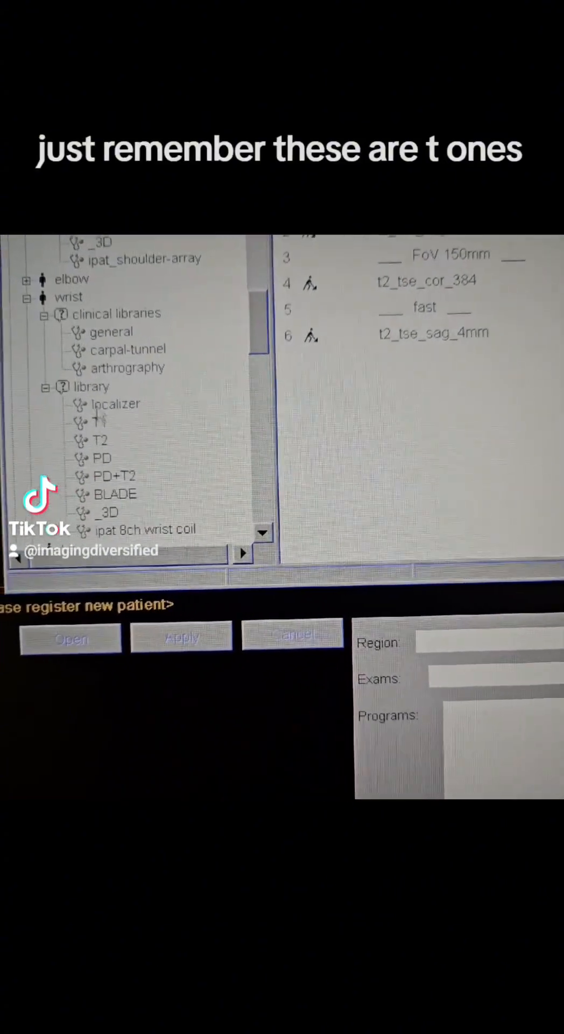
click(99, 422)
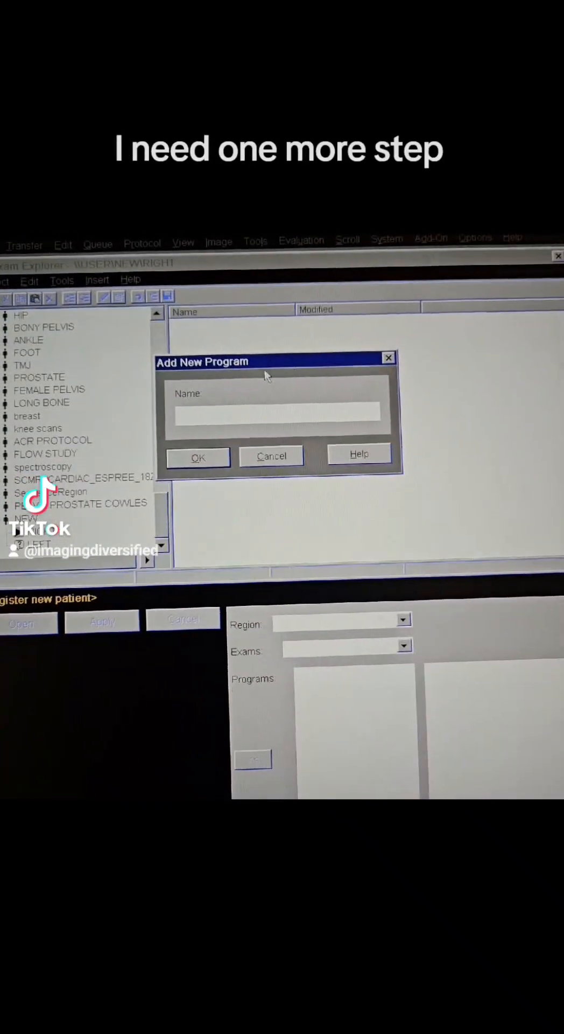
Add a new program named WO under NEW > RIGHT via the Add New Program dialog
text(WO)
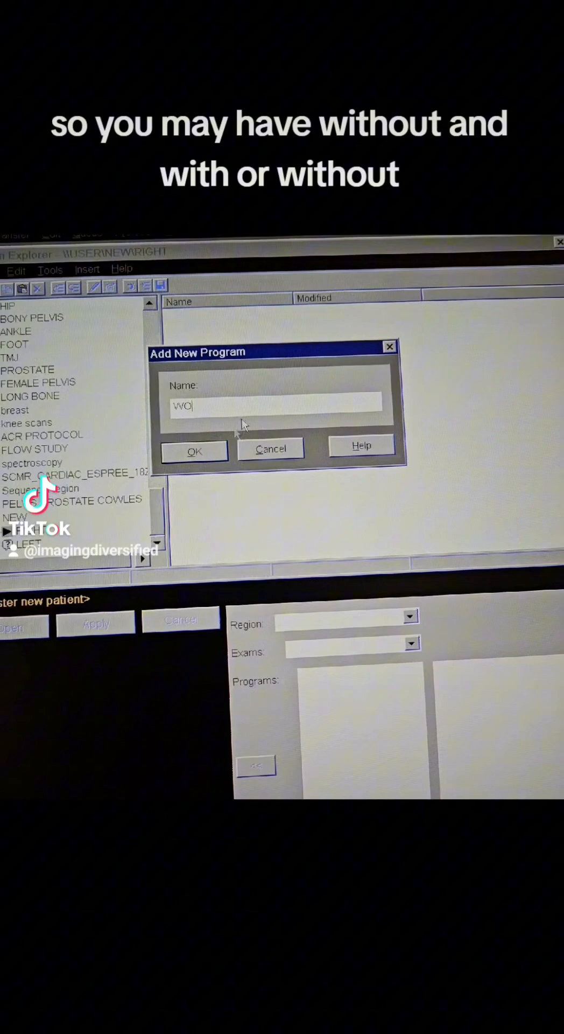
click(194, 450)
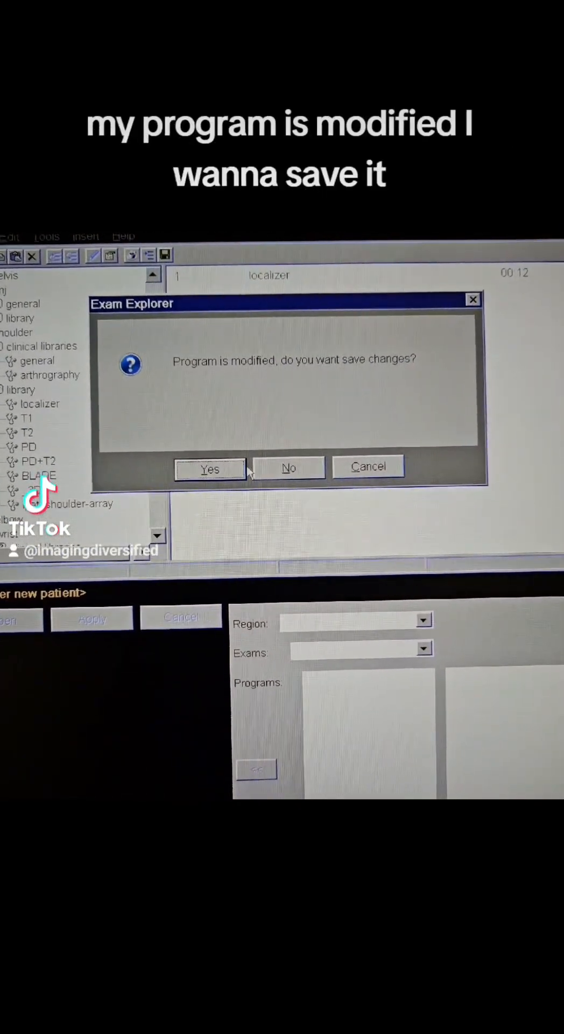
Save the modified program, then bring up the t1_tirm_cor sequence's actions to copy it
click(209, 468)
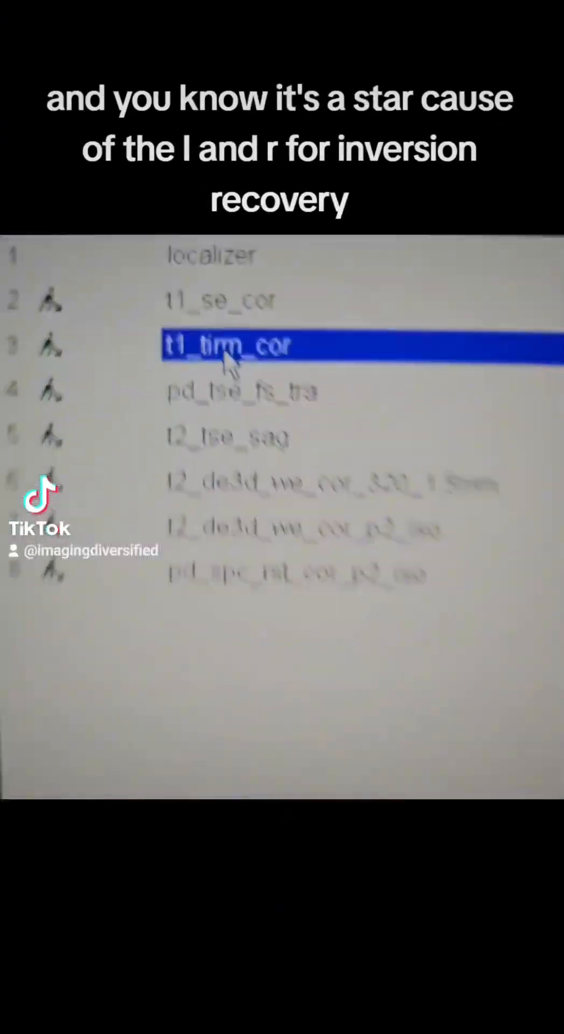
right_click(240, 361)
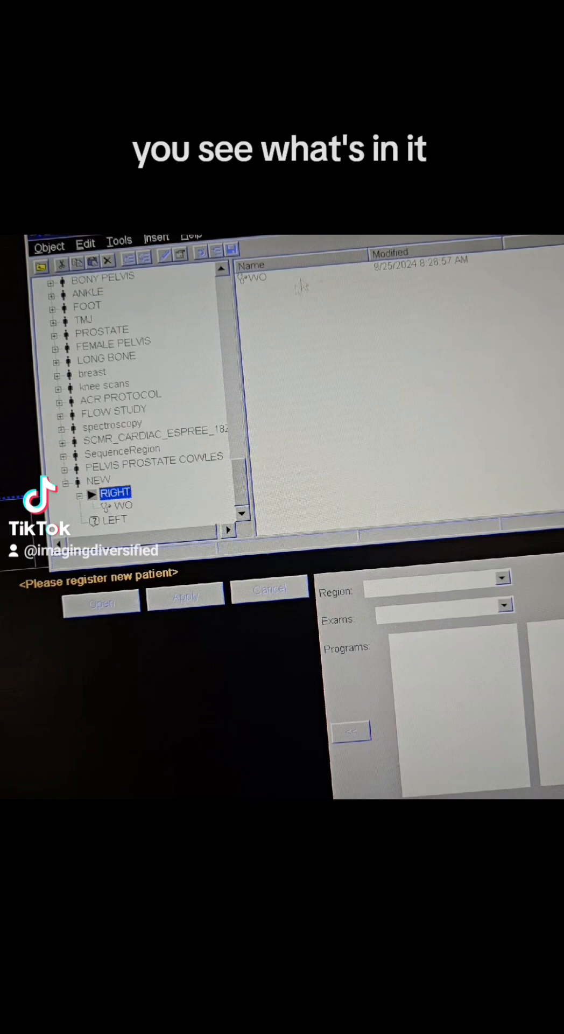
Open WO under NEW > RIGHT and view the properties of its t1_tirm_cor sequence
double_click(122, 505)
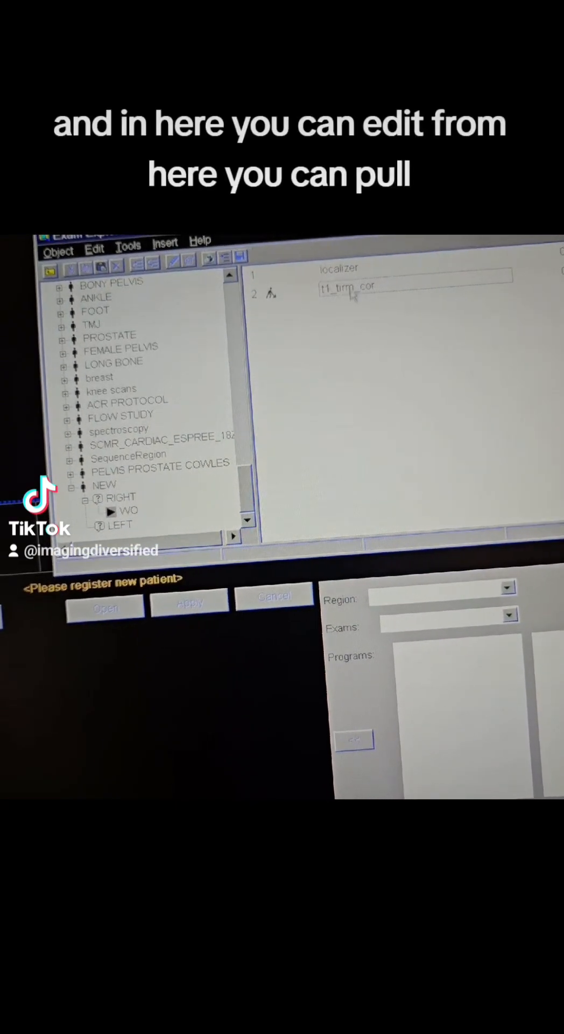
right_click(303, 327)
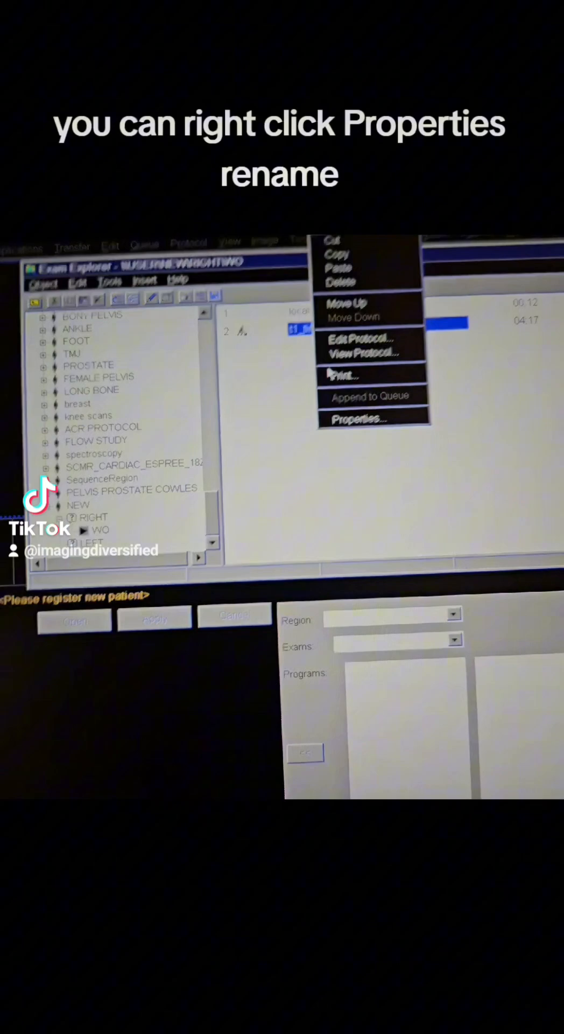
click(356, 419)
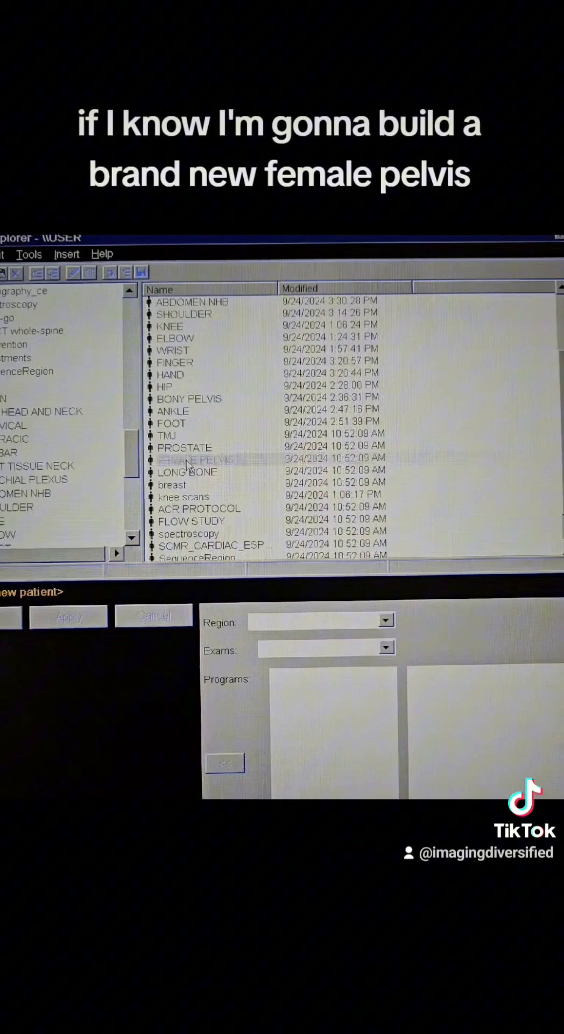
Select and open the FEMALE PELVIS region to list its exams
click(198, 460)
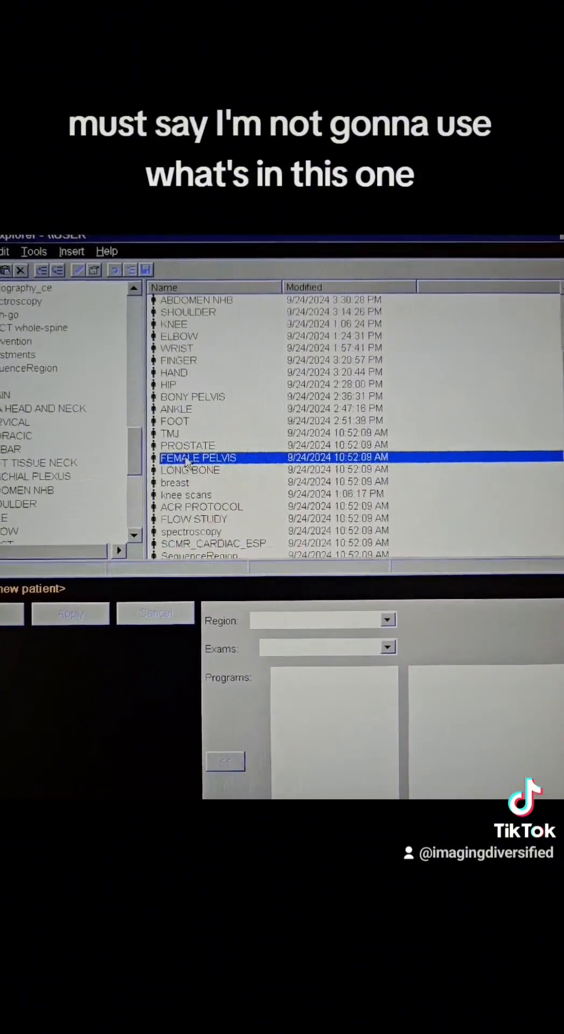
double_click(198, 458)
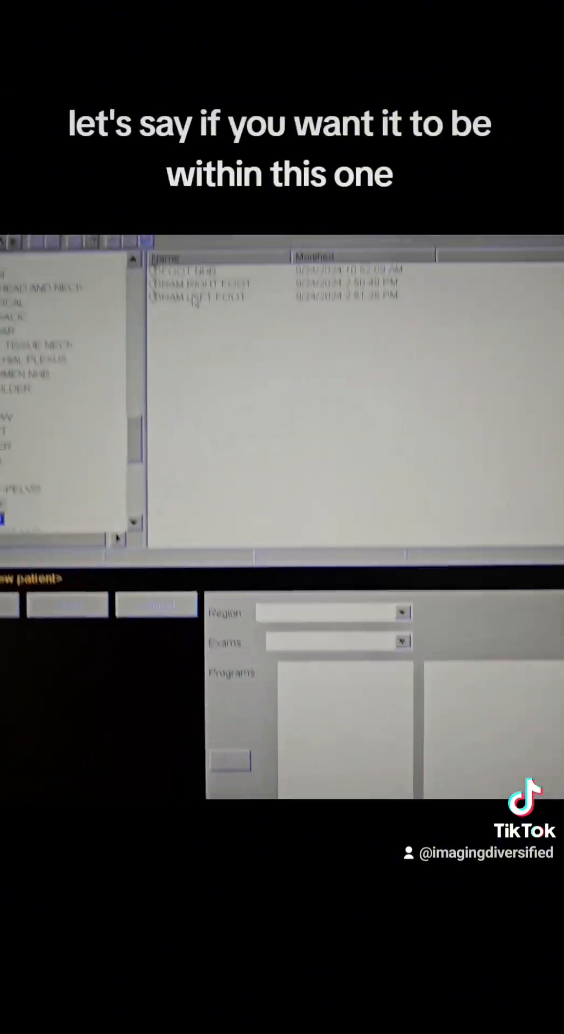
Copy the RAM LEFT FOOT exam and rename the pasted copy RAM LEFT FOOT DR WHO
click(226, 395)
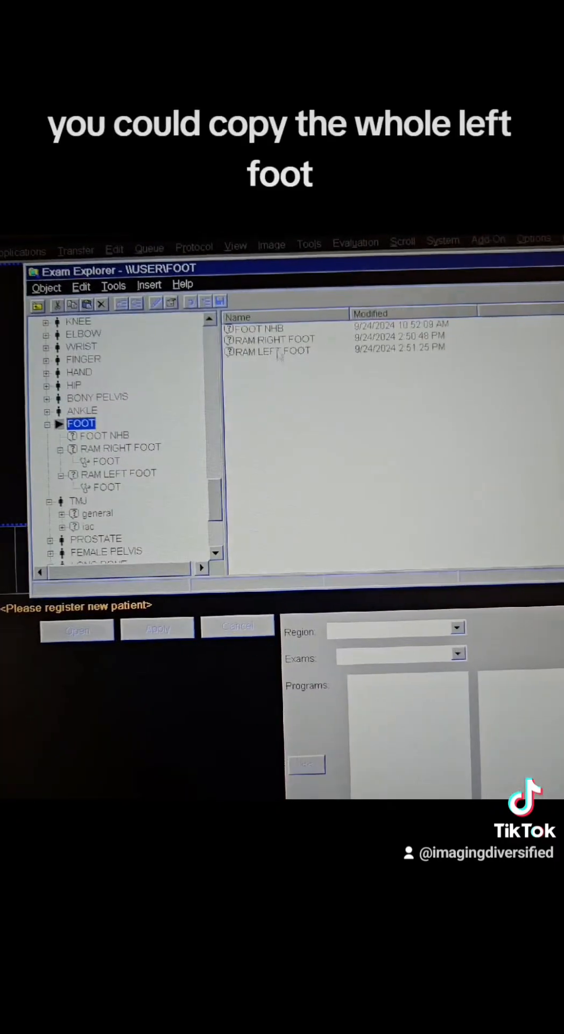
click(274, 351)
text(RAM LEFT FOOT DR WHO)
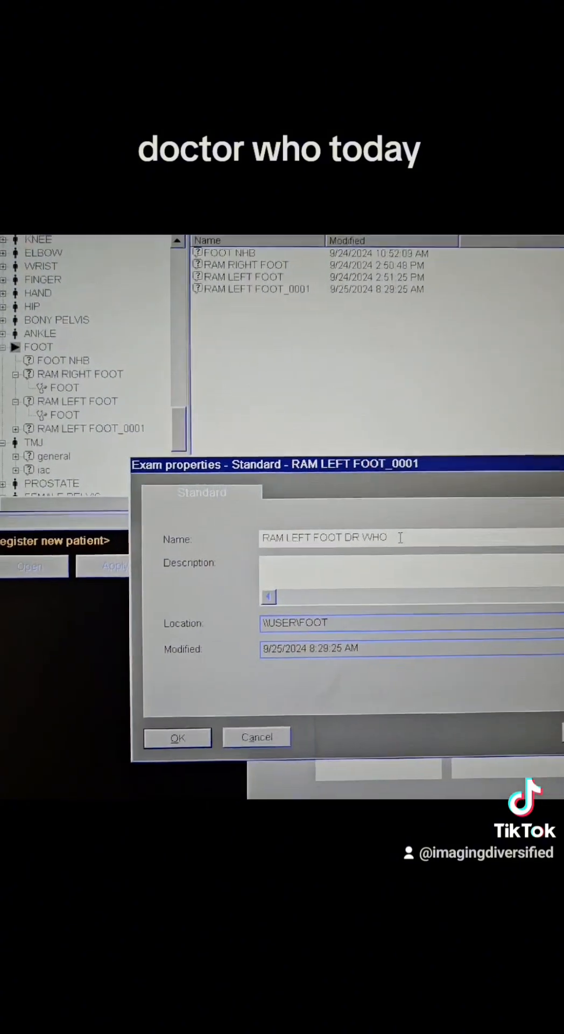
click(178, 737)
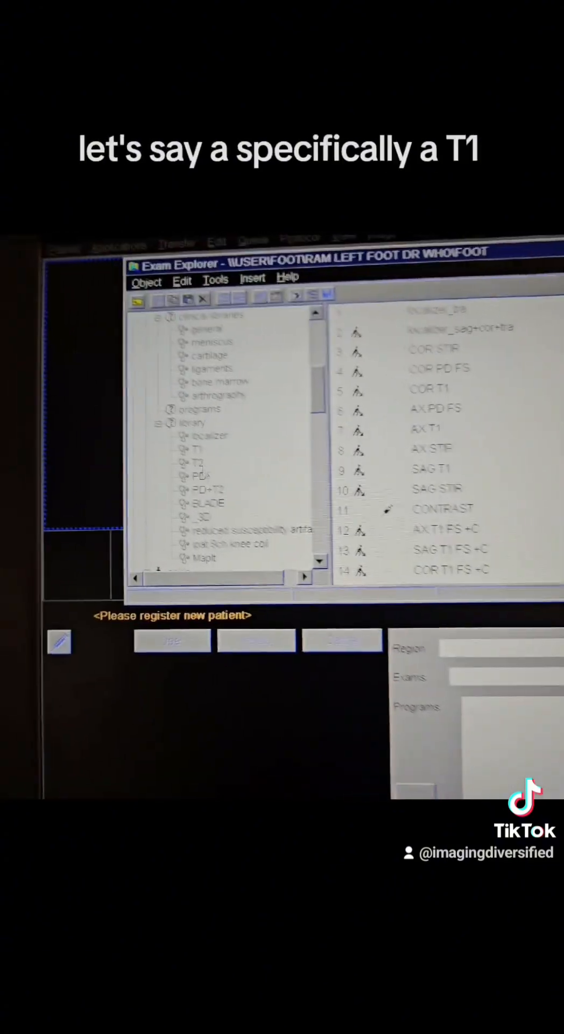
Copy the t1_tse_fs_cor sequence from the knee library T1 folder for pasting into the exam
click(195, 449)
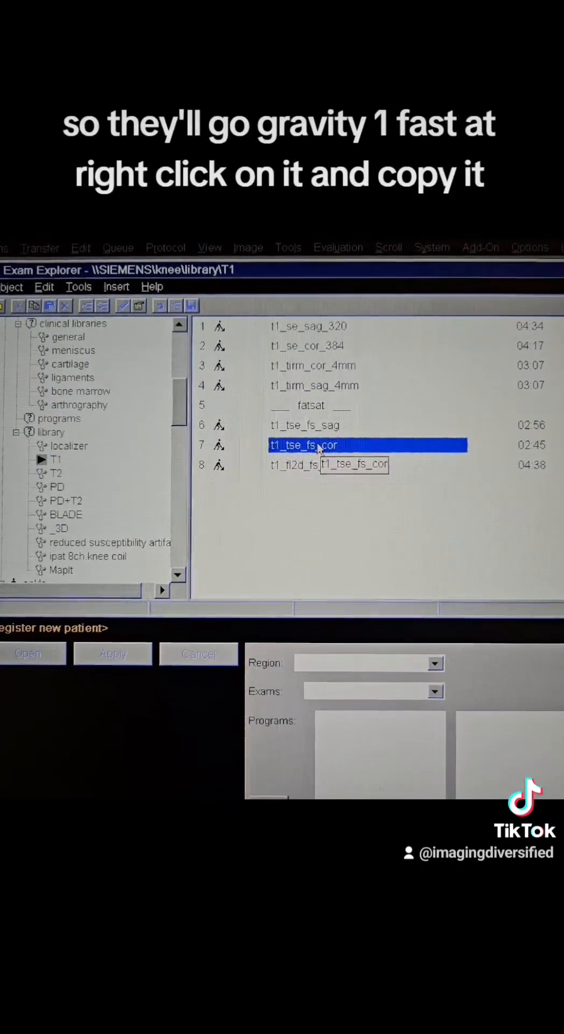
right_click(317, 444)
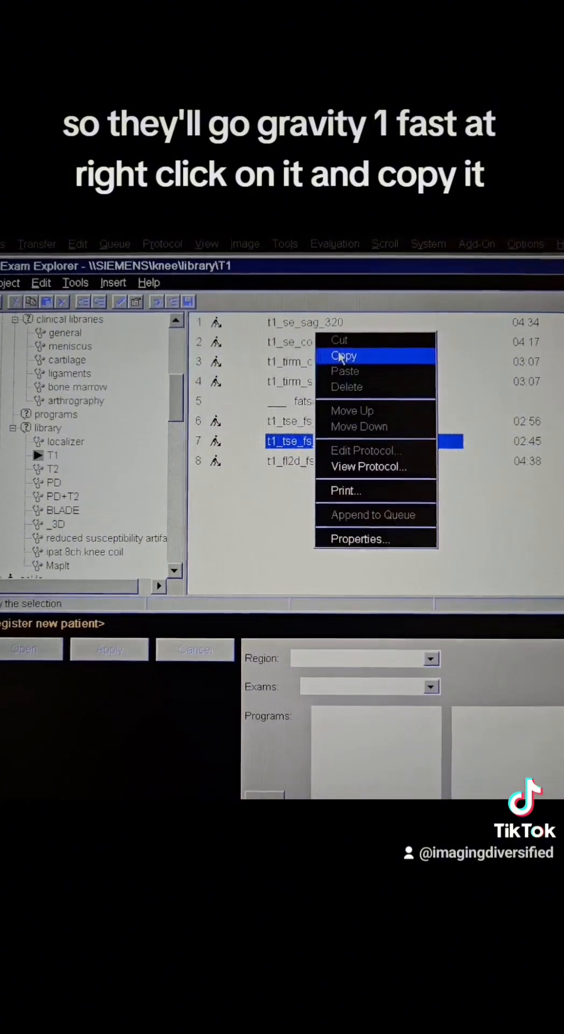
click(343, 356)
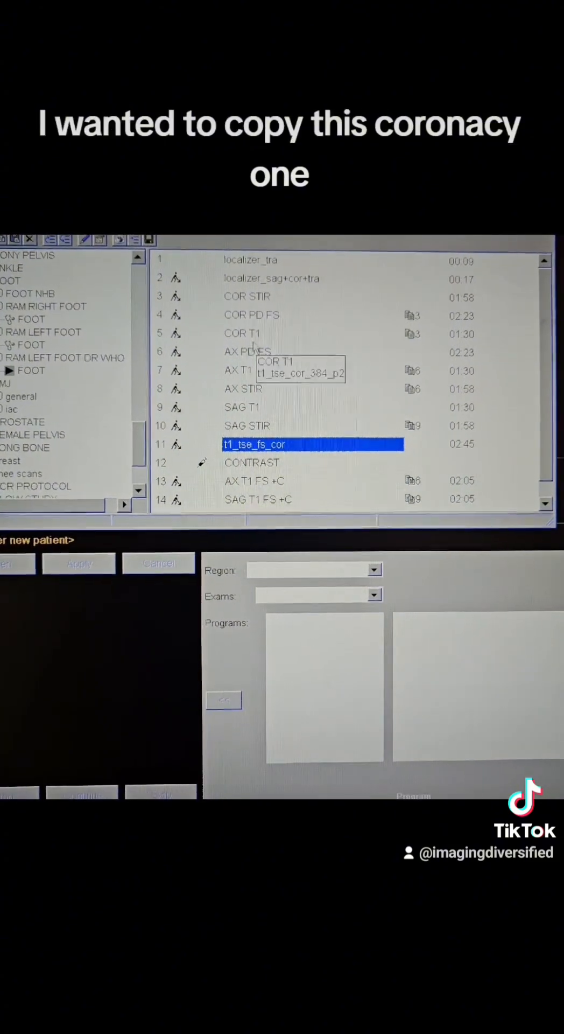
In t1_tse_fs_cor's properties, check 'Copy reference is active' on the Copy References tab
click(243, 334)
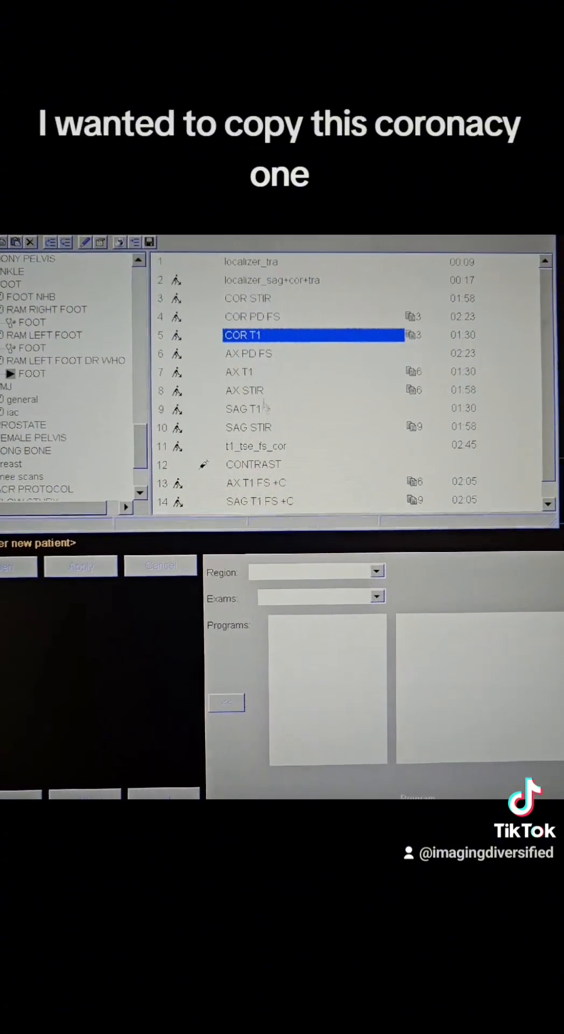
right_click(243, 447)
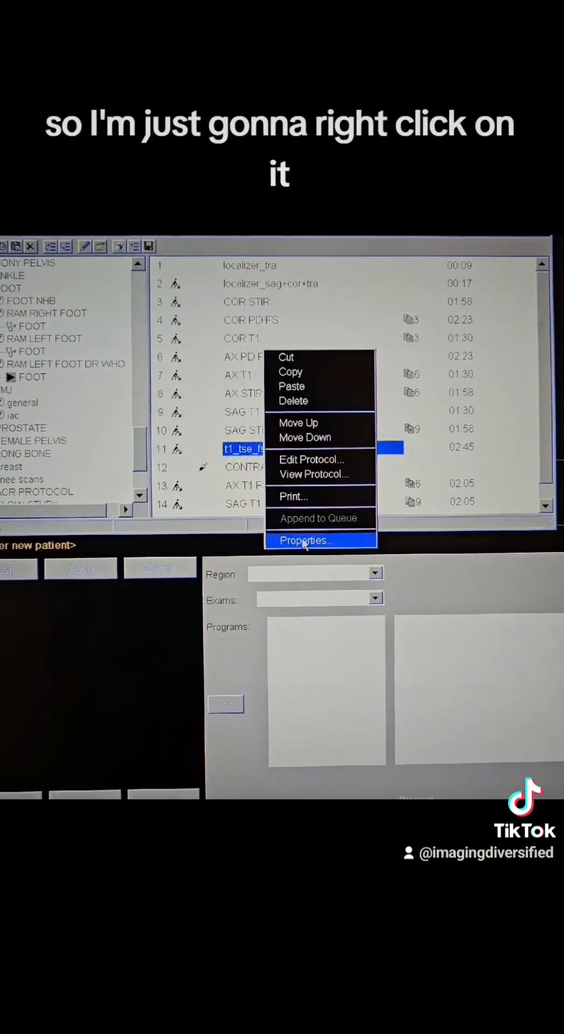
click(307, 541)
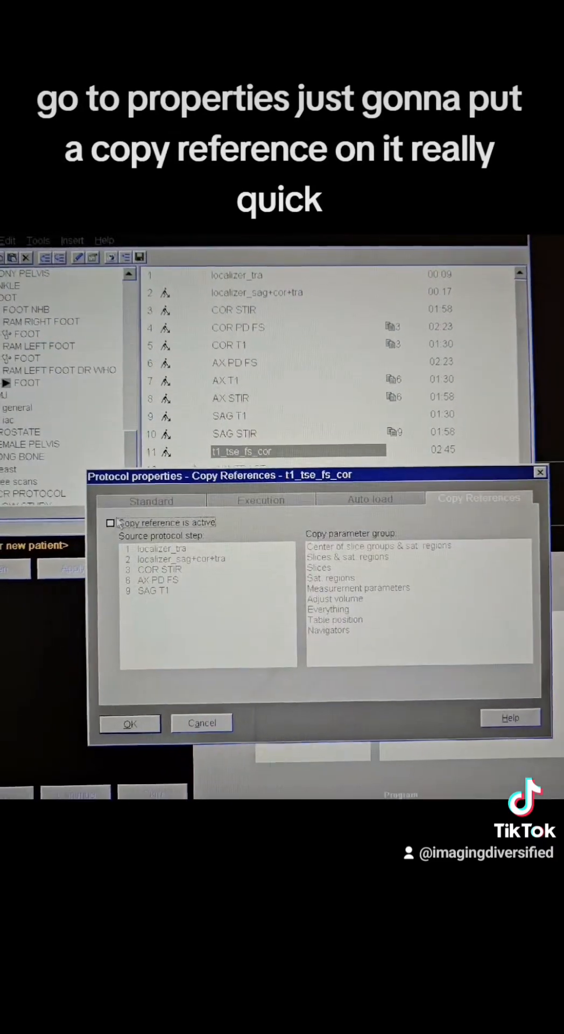
click(110, 522)
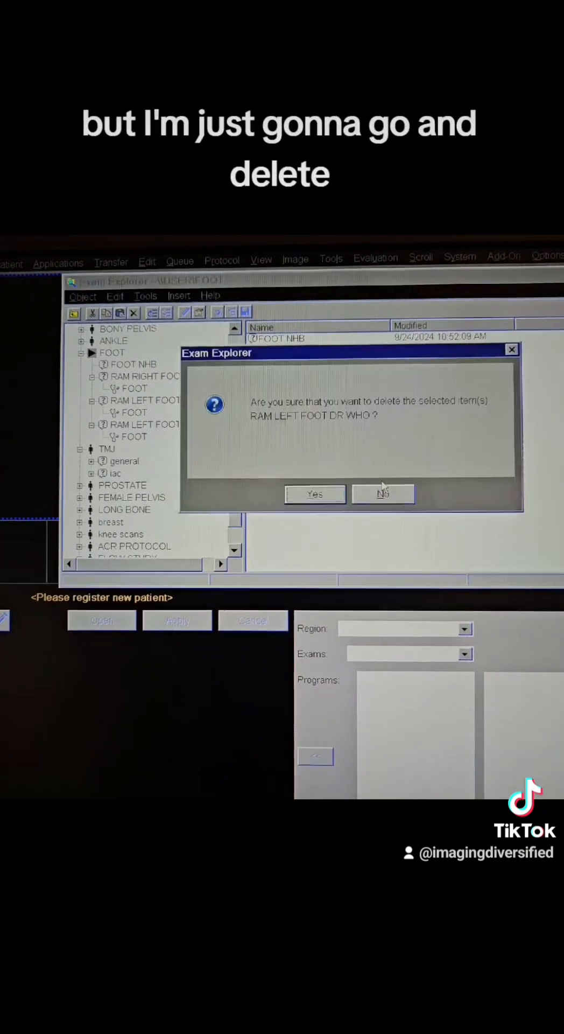
Confirm Yes to delete the RAM LEFT FOOT DR WHO exam, leaving three FOOT exams
click(384, 494)
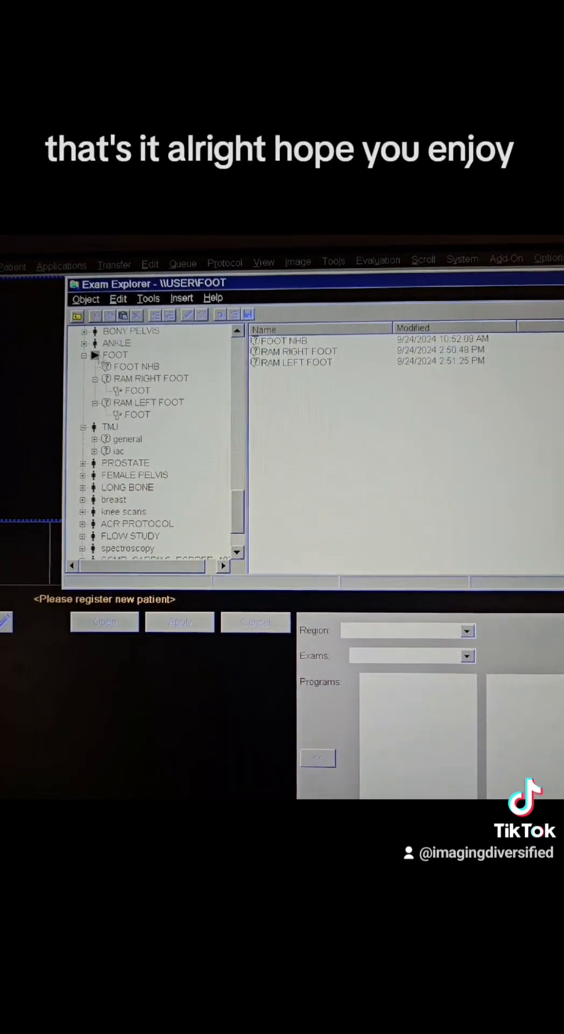